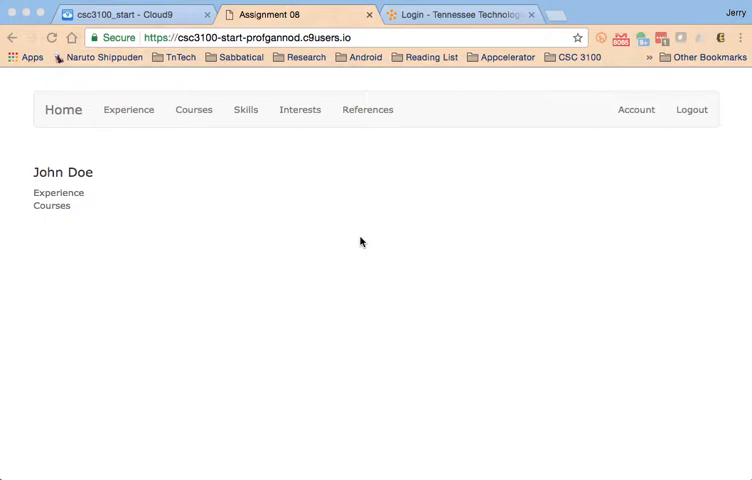
mouse_move(407, 303)
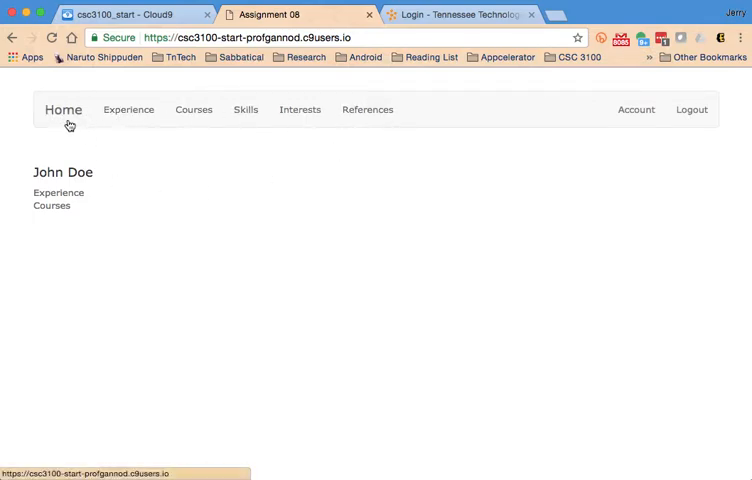
mouse_move(194, 117)
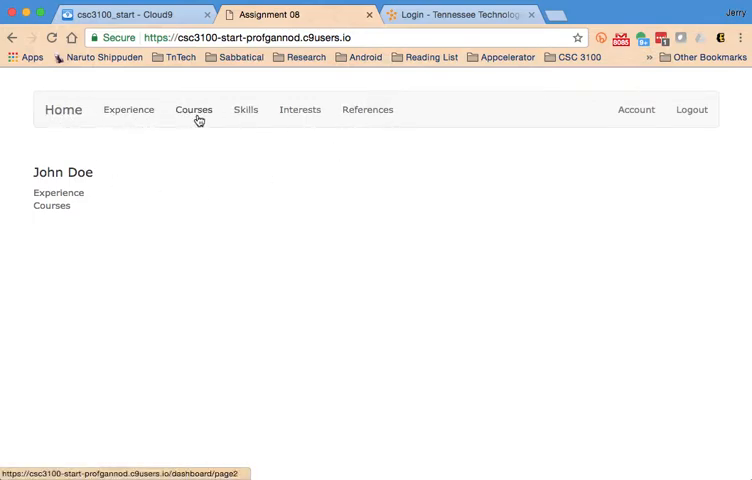
mouse_move(377, 114)
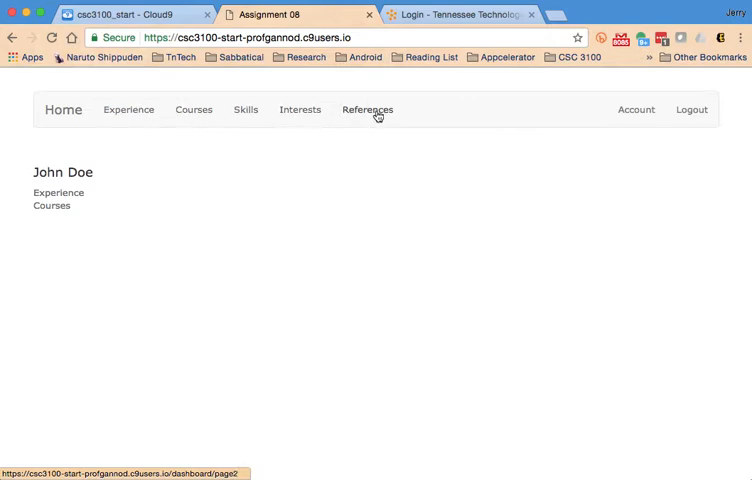
mouse_move(294, 313)
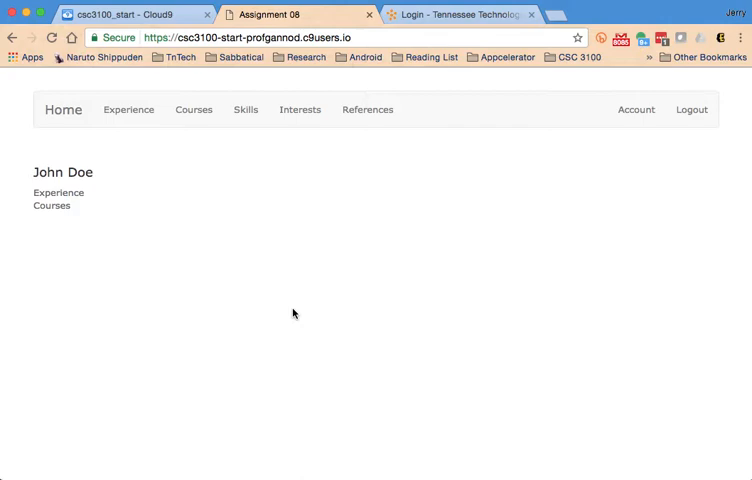
mouse_move(251, 240)
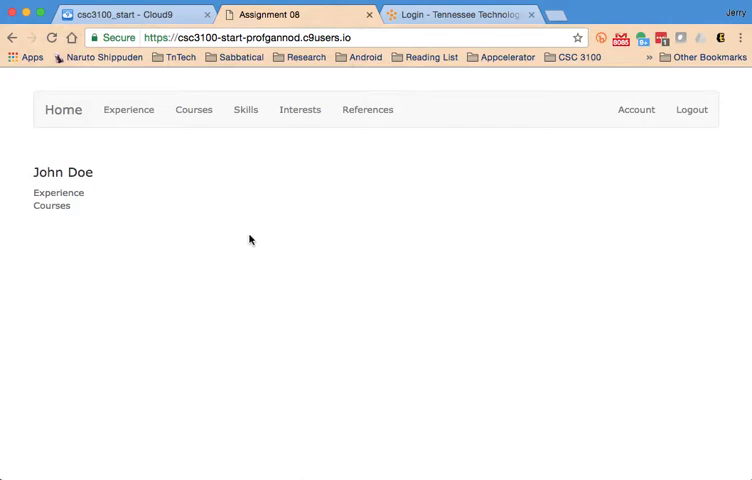
mouse_move(187, 89)
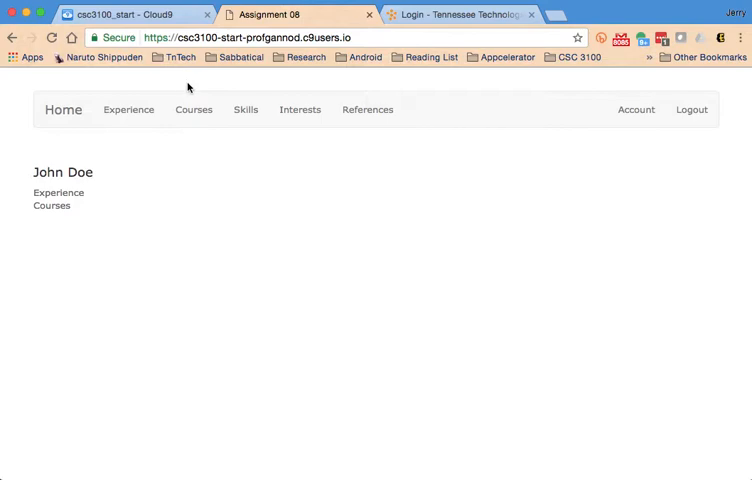
- Open John Doe's list of completed courses
click(193, 109)
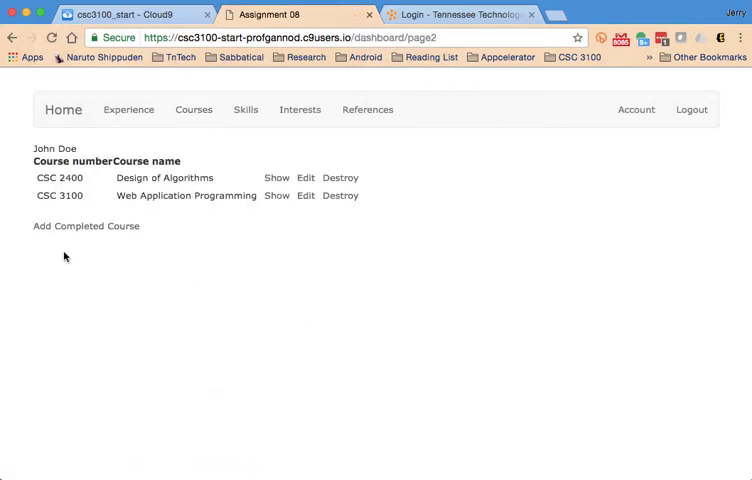
mouse_move(219, 234)
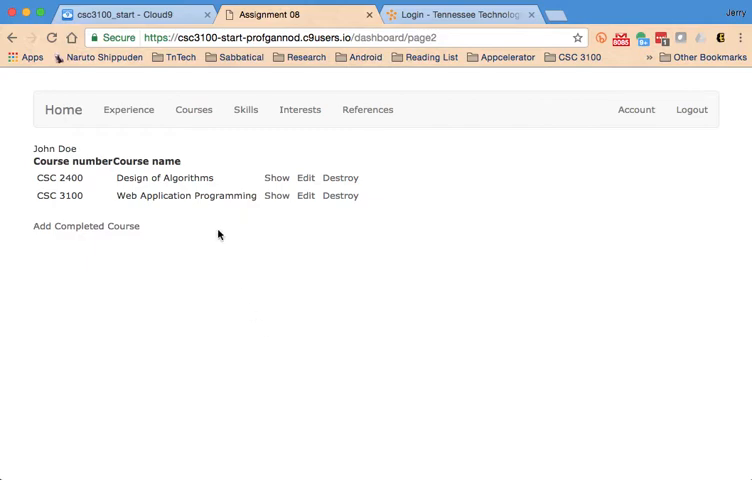
mouse_move(137, 254)
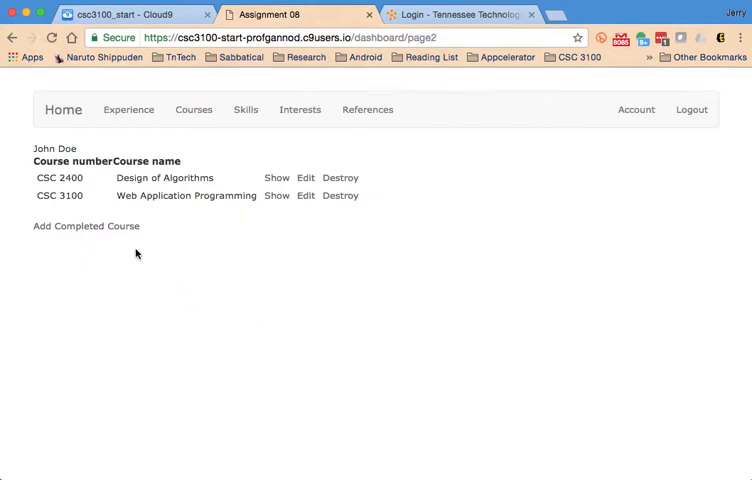
mouse_move(86, 225)
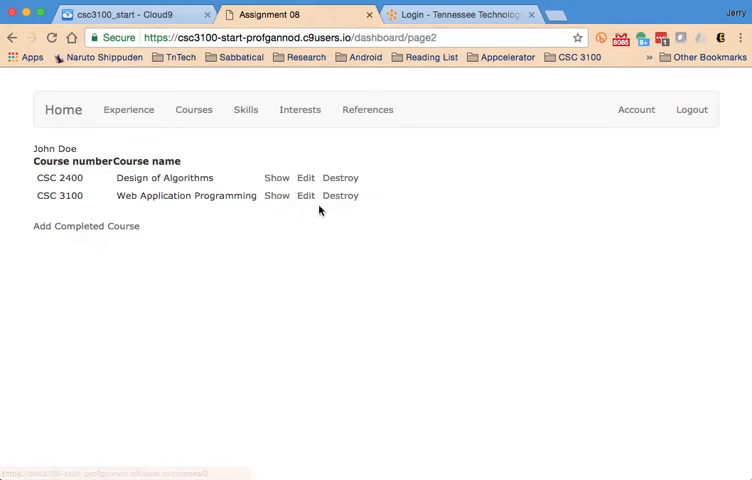
mouse_move(197, 302)
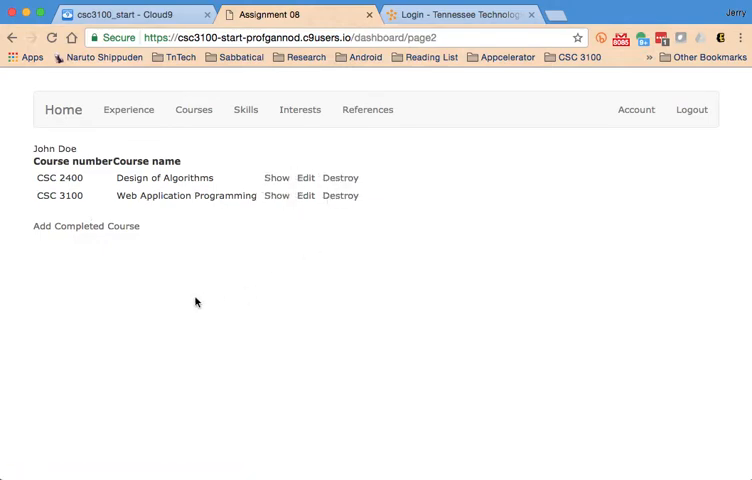
mouse_move(246, 110)
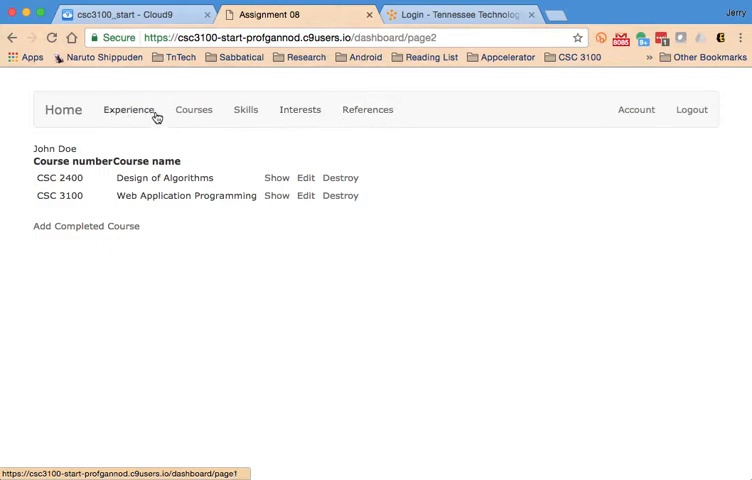
mouse_move(373, 121)
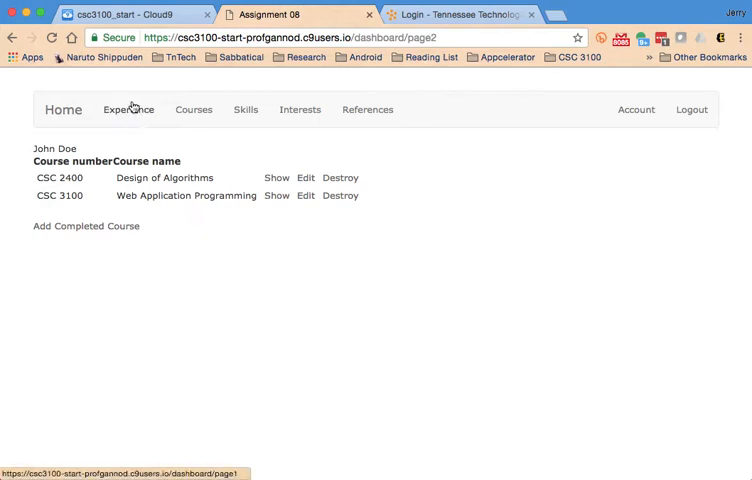
mouse_move(225, 127)
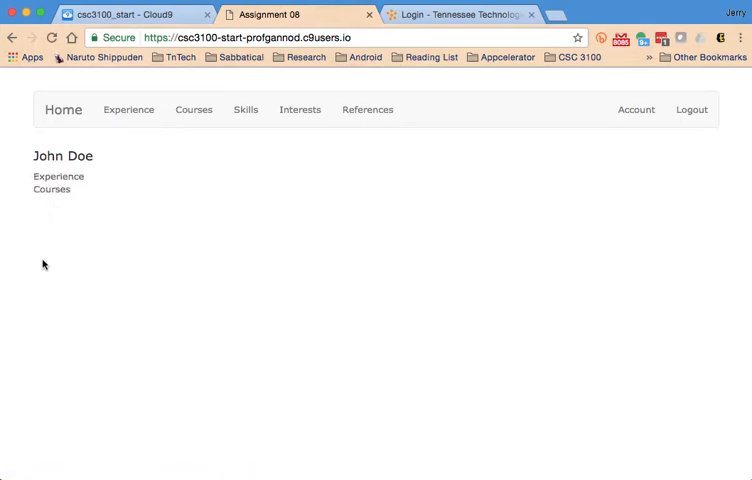
mouse_move(170, 351)
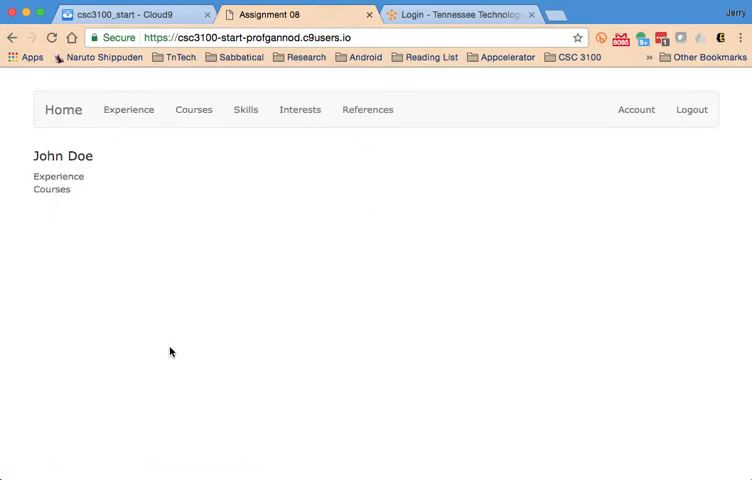
mouse_move(105, 156)
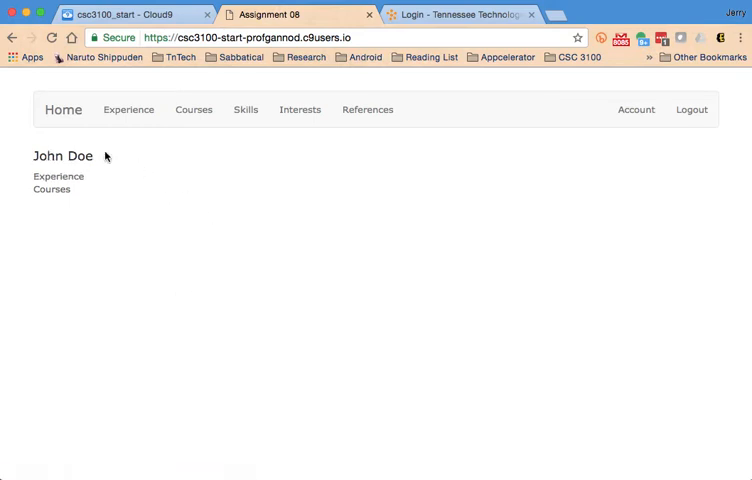
mouse_move(68, 256)
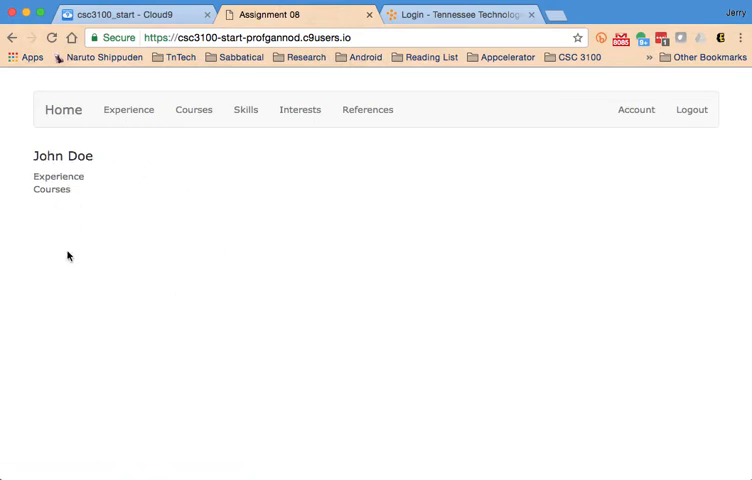
click(193, 109)
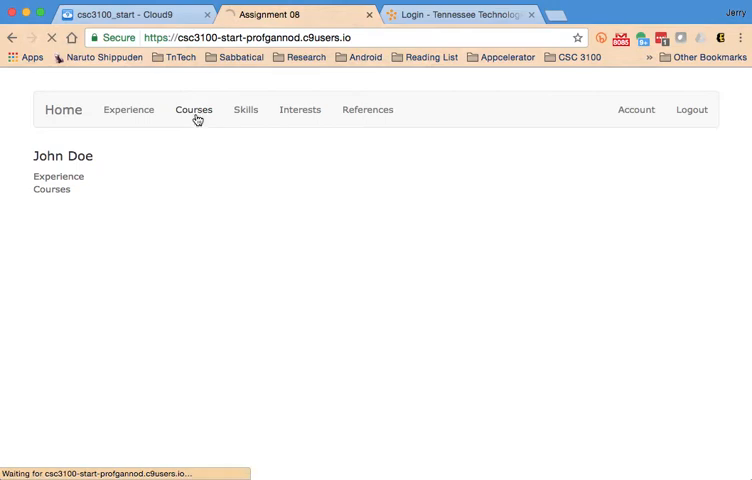
click(193, 109)
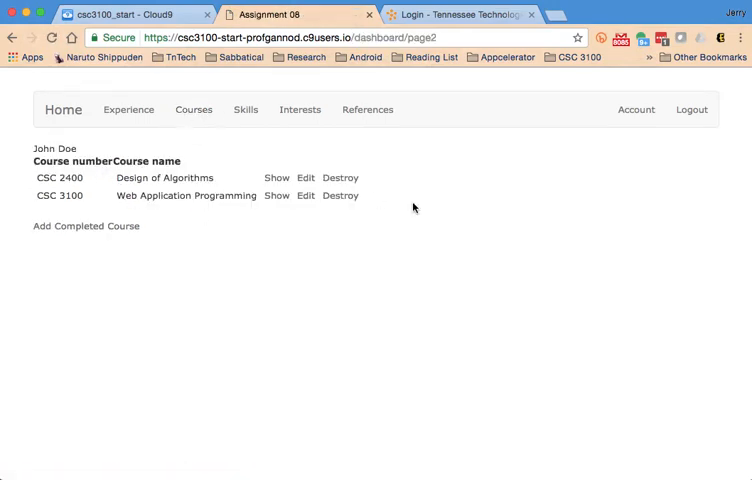
mouse_move(480, 267)
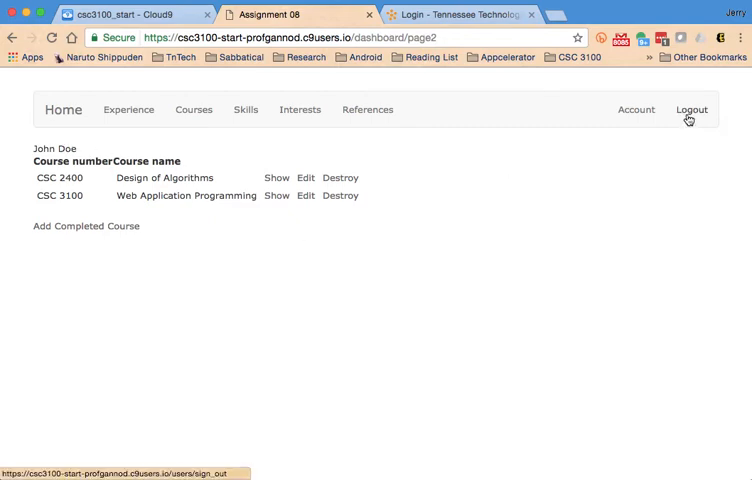
- Log out John Doe and log in as Jane Doe with her email and password
click(691, 110)
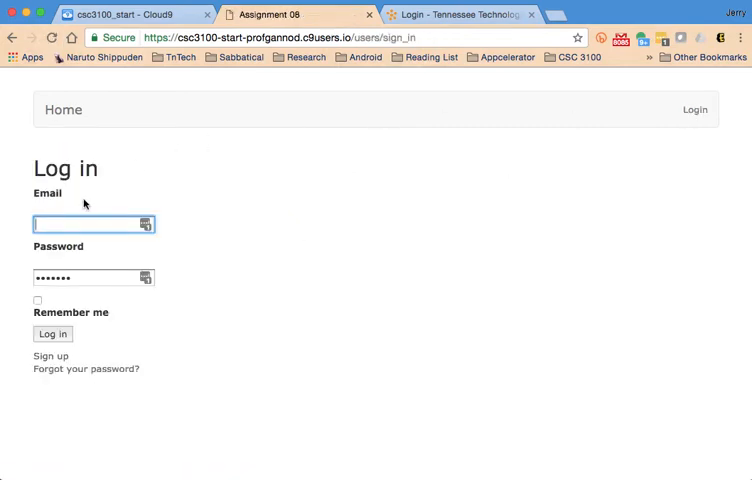
text(Jan)
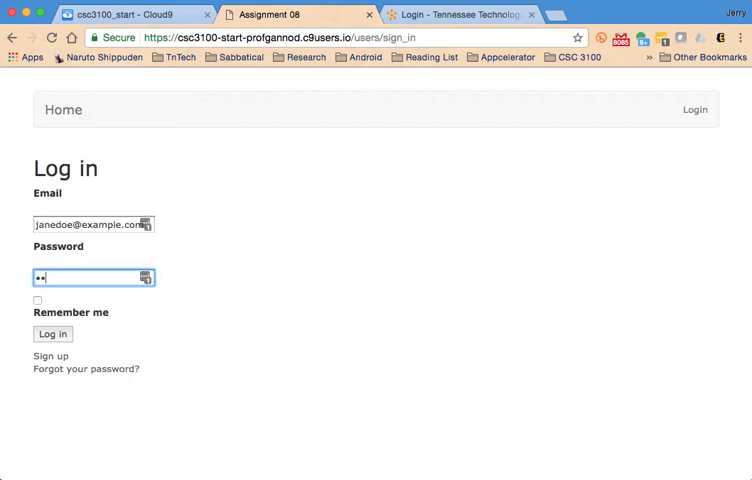
text(password)
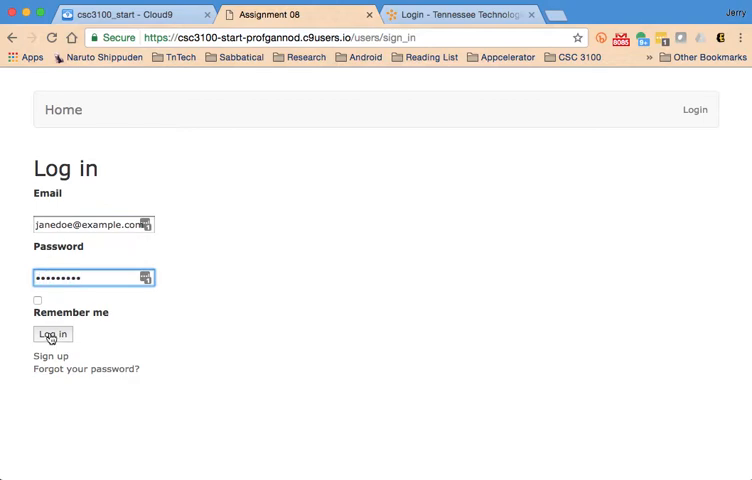
click(52, 334)
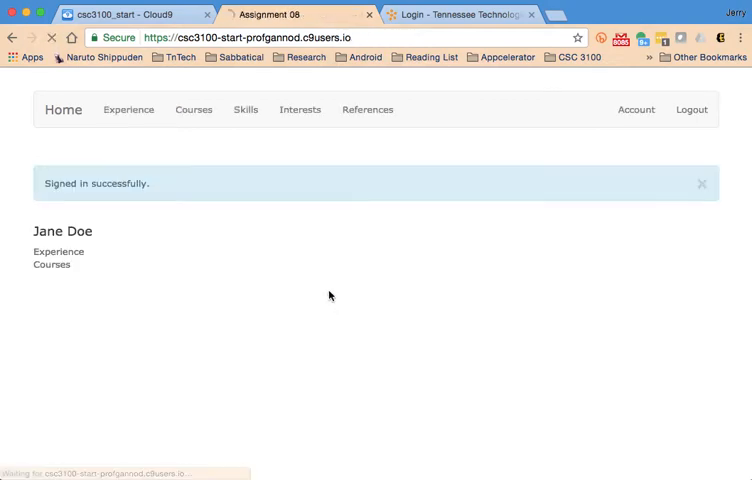
mouse_move(701, 184)
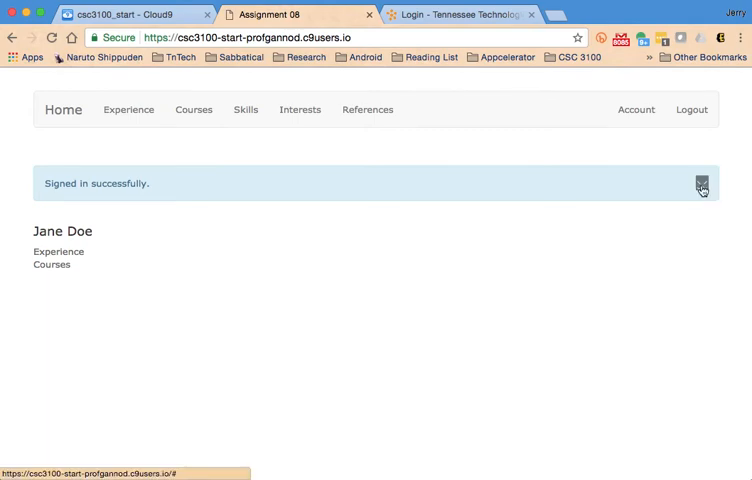
mouse_move(635, 184)
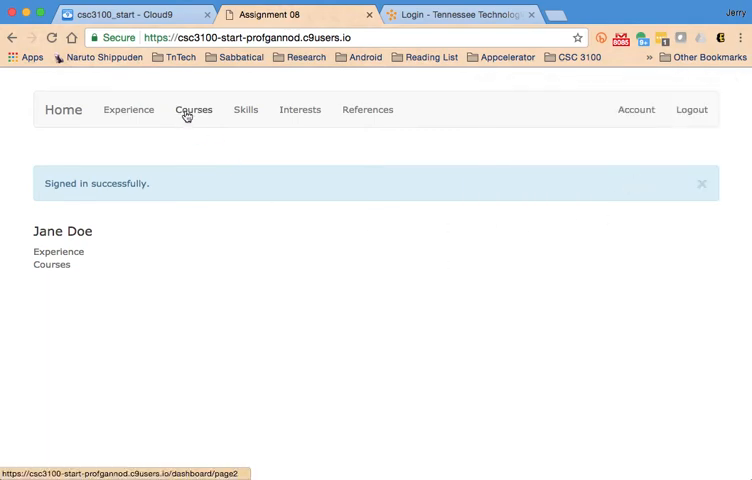
- Open Jane Doe's Courses page listing CSC 1200 and CSC 2100
click(193, 109)
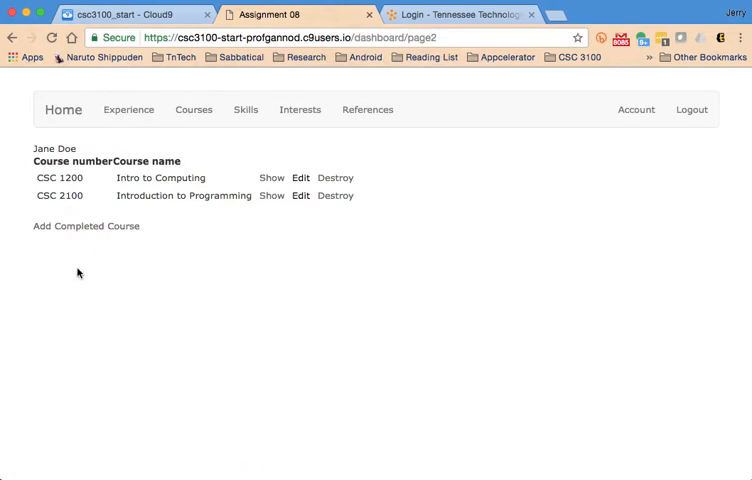
mouse_move(79, 287)
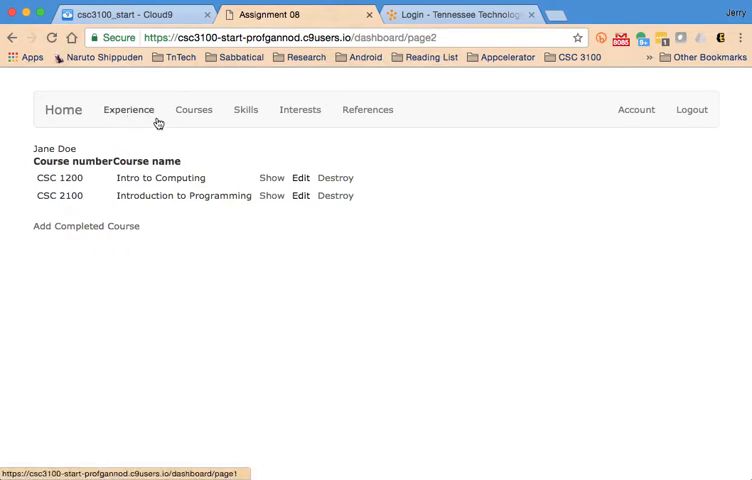
mouse_move(277, 369)
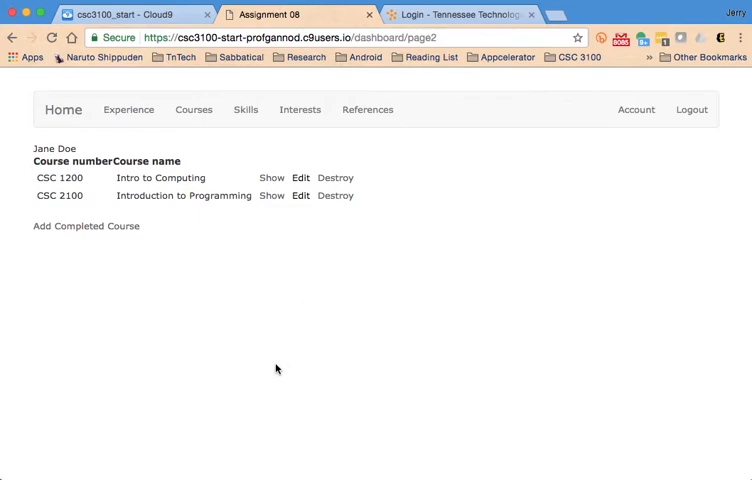
mouse_move(182, 415)
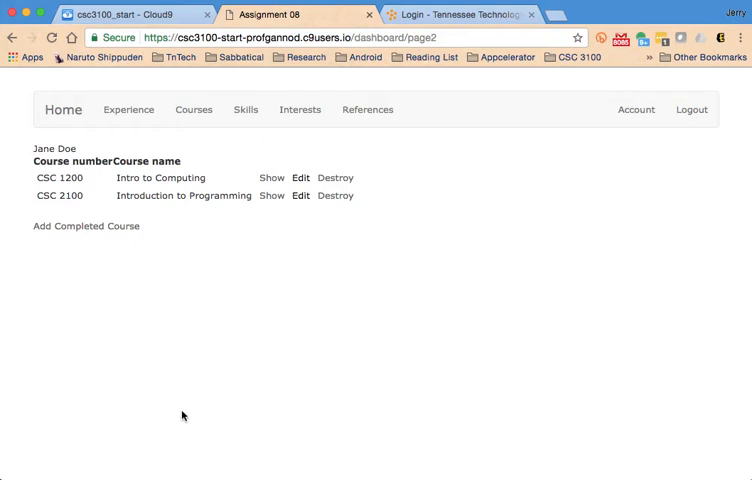
mouse_move(217, 272)
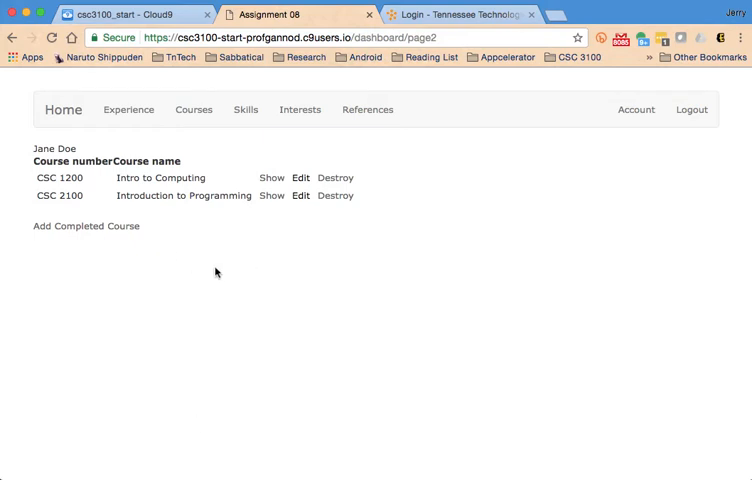
mouse_move(271, 195)
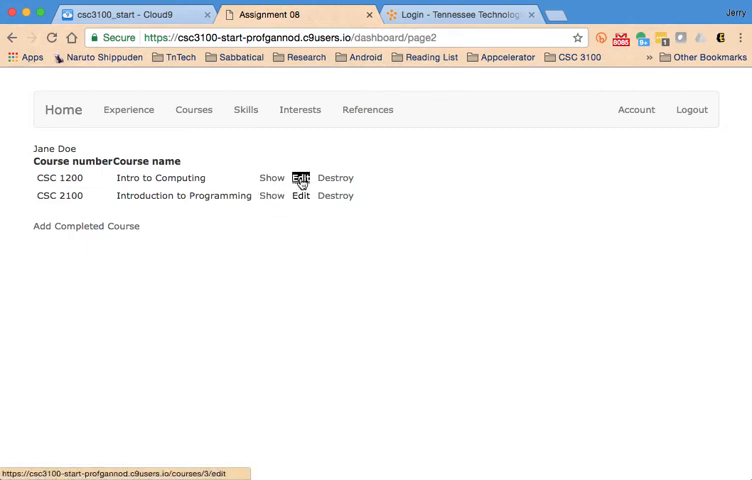
- Show the CSC 1200 Intro to Computing details page, owned by user 3
click(271, 177)
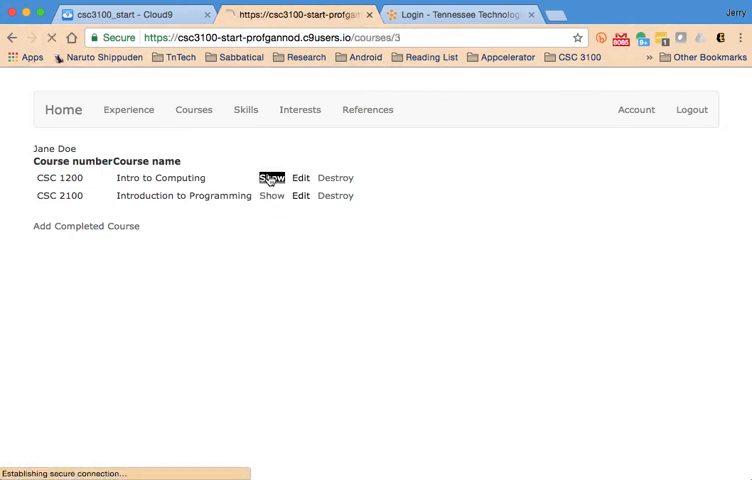
click(271, 178)
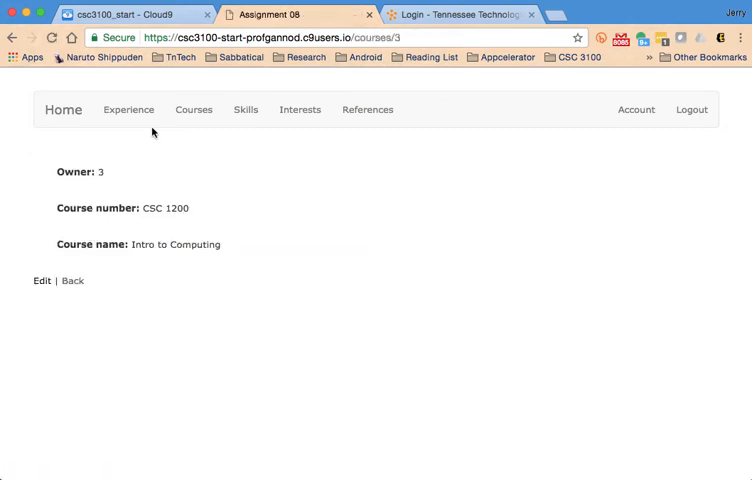
mouse_move(102, 167)
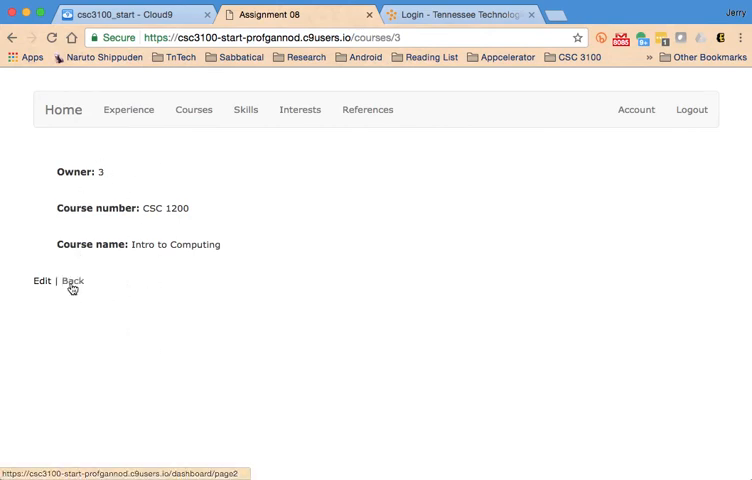
mouse_move(111, 399)
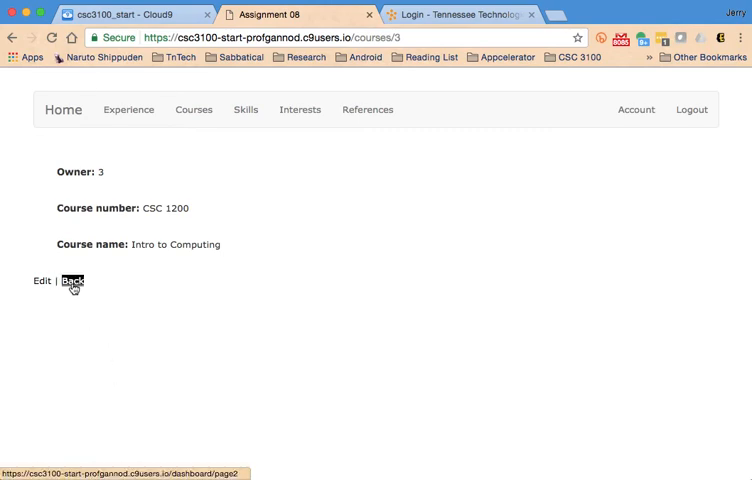
mouse_move(214, 280)
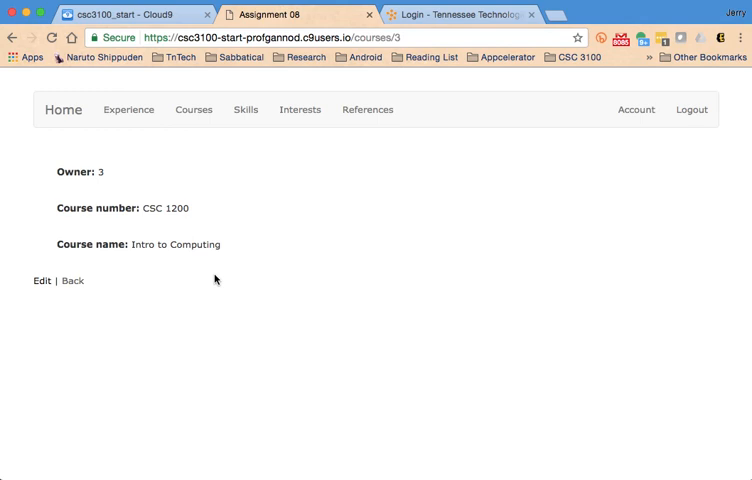